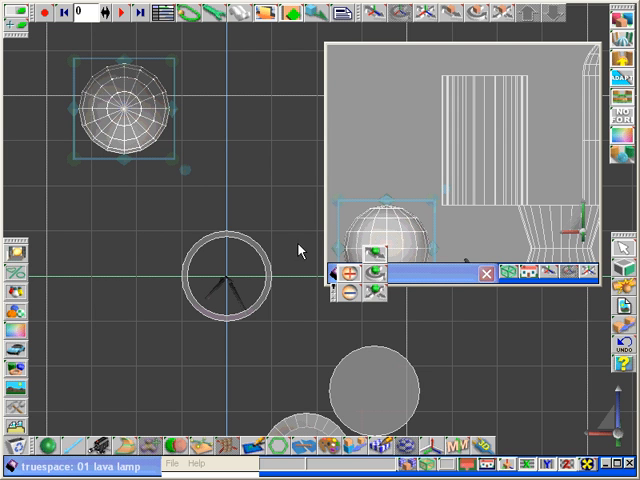
mouse_move(205, 120)
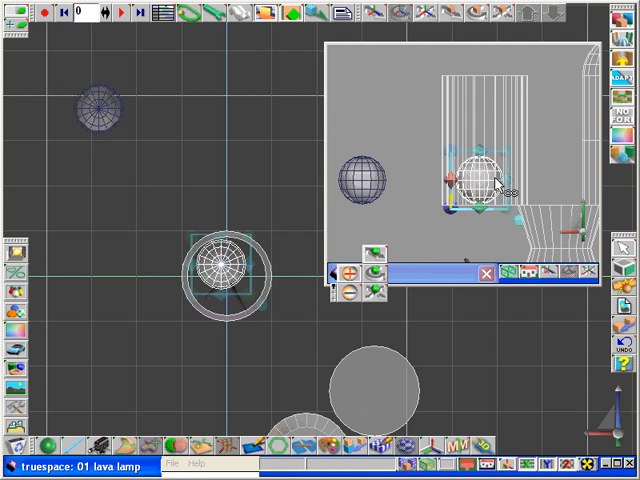
mouse_move(300, 220)
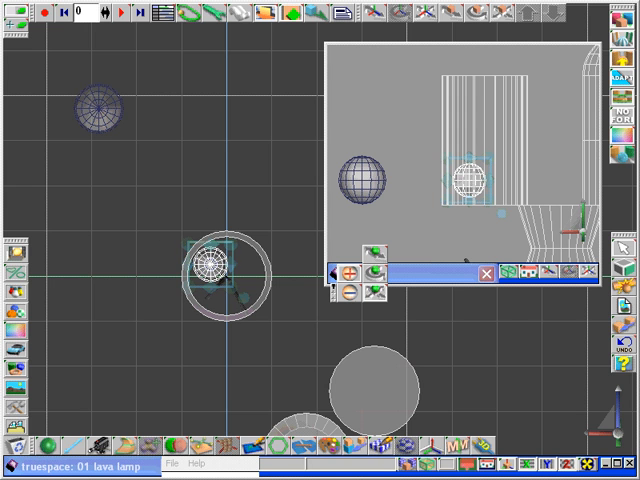
mouse_move(155, 217)
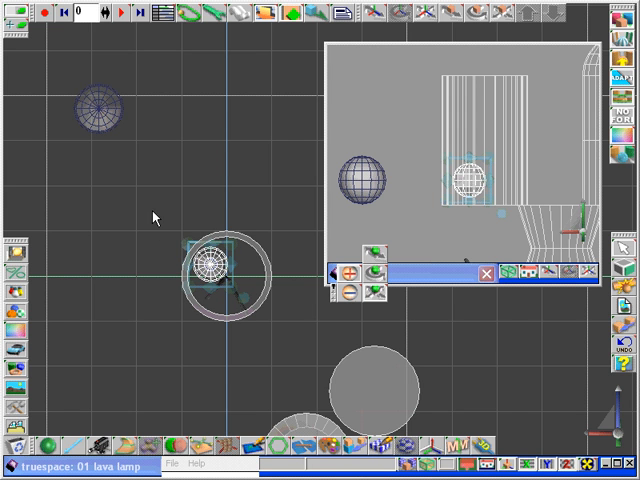
mouse_move(218, 270)
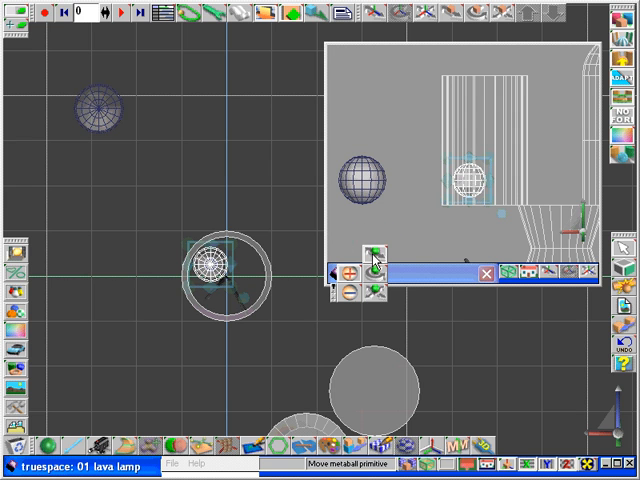
Step: Reposition one metaball sphere and add another inside the glass cylinder
left_click(375, 249)
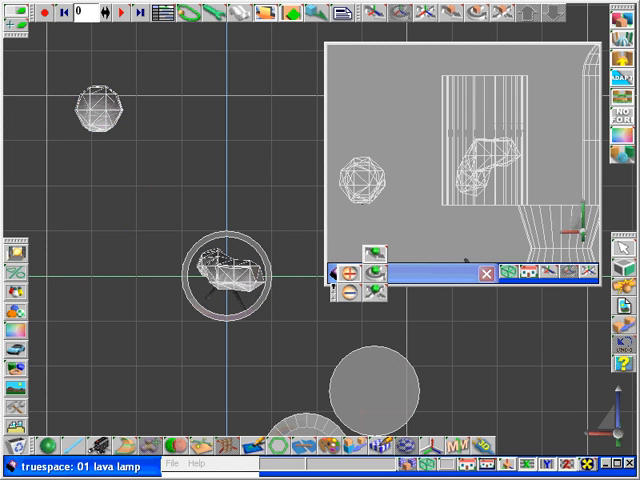
left_click(378, 291)
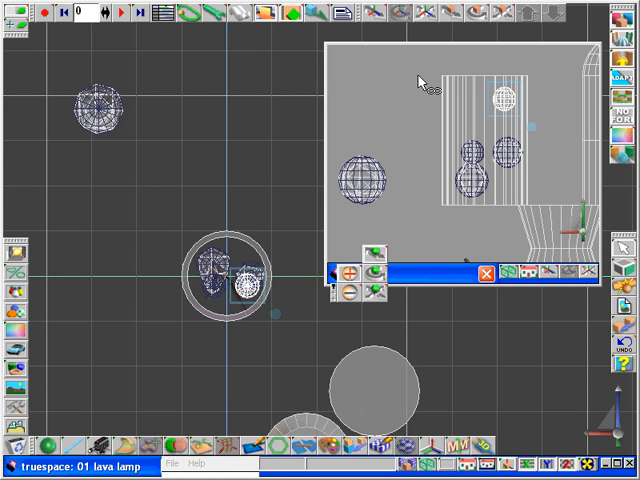
mouse_move(302, 235)
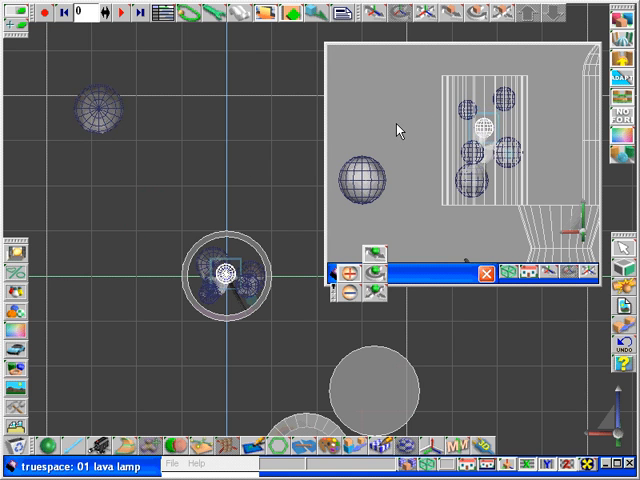
mouse_move(242, 185)
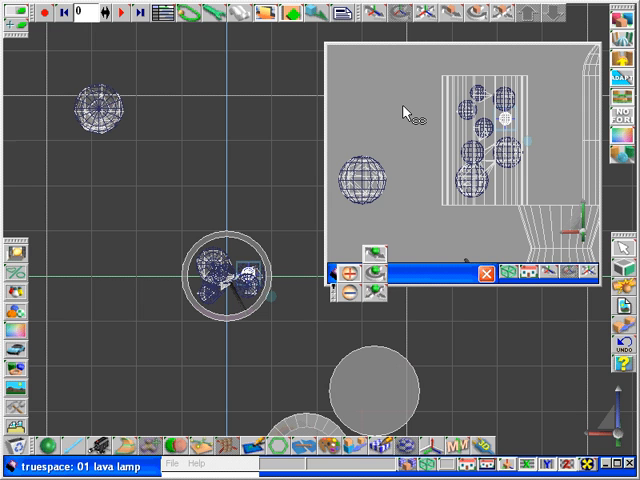
mouse_move(270, 130)
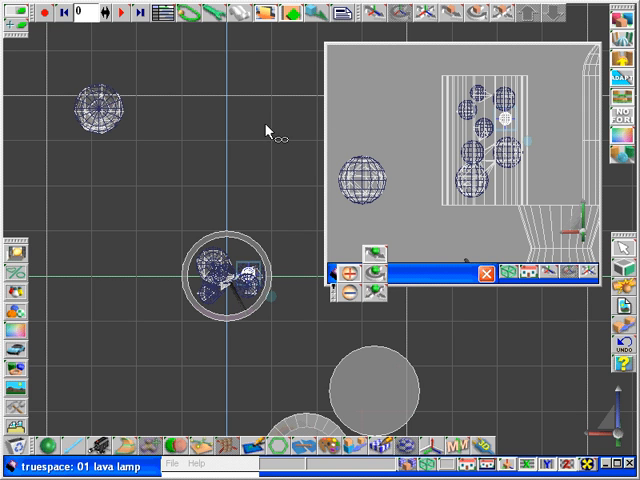
mouse_move(300, 270)
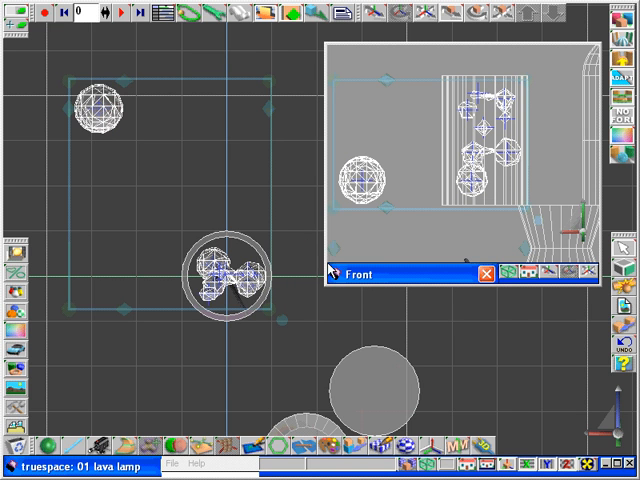
Step: Switch the main window to the 3D perspective view of the whole lamp scene
left_click(481, 275)
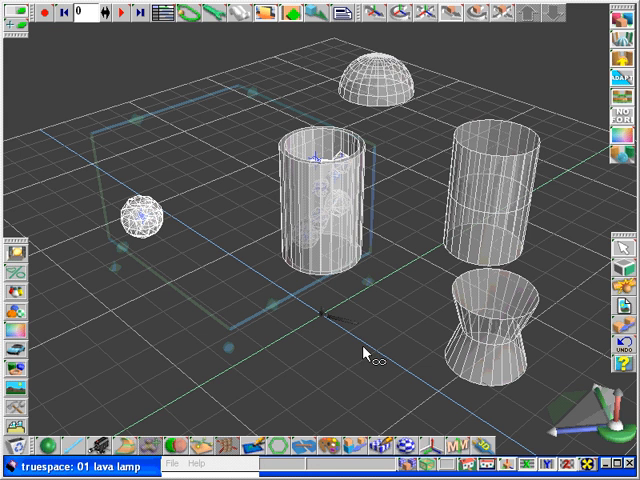
mouse_move(137, 330)
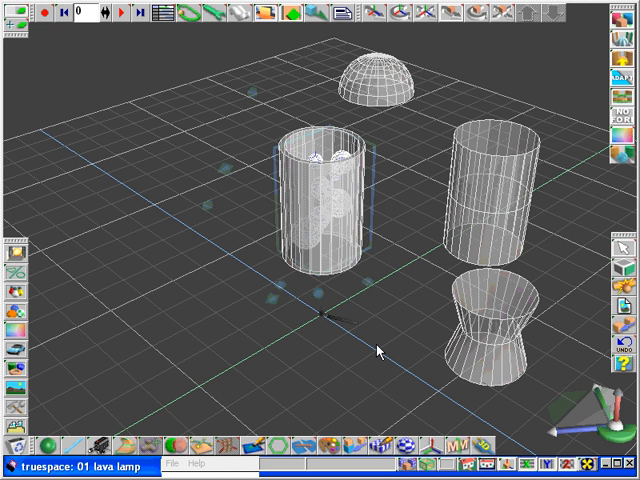
Step: Make the second cylinder a Cyclone stream local atmosphere and align it and the base
left_click(485, 195)
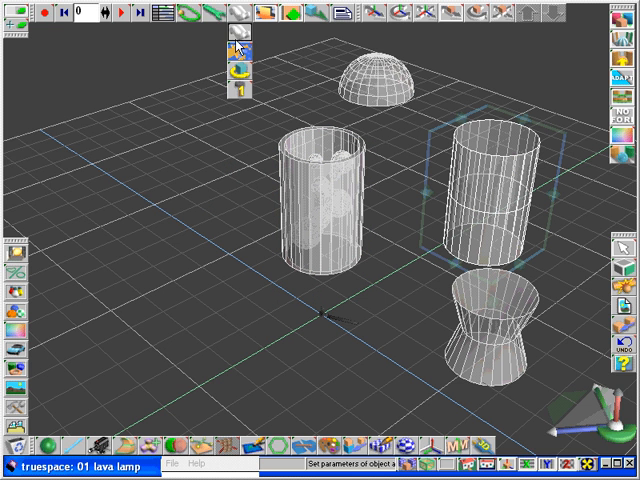
left_click(235, 48)
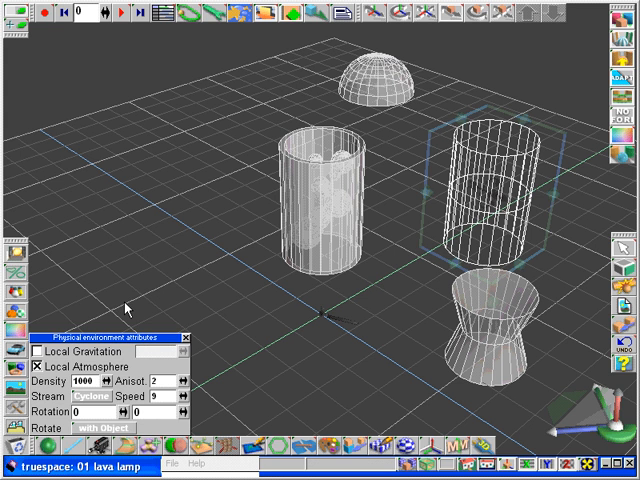
left_click(181, 337)
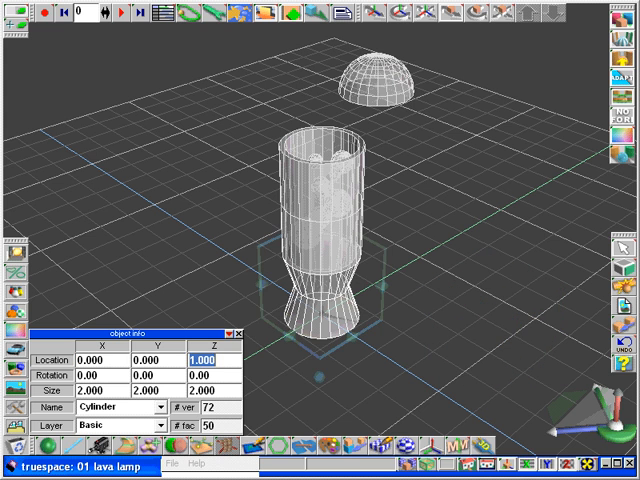
Step: Place the dome on top with Z location 5 and Z size 1, then close Object Info
left_click(373, 72)
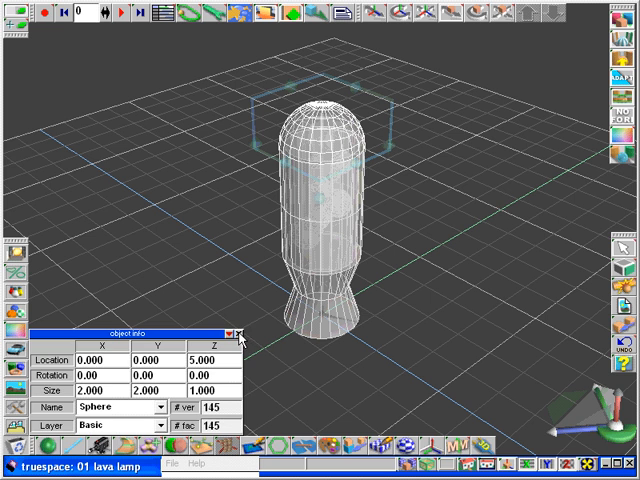
left_click(240, 334)
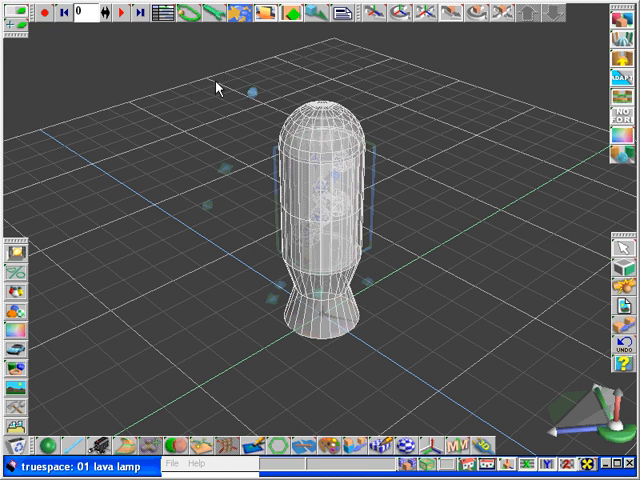
mouse_move(315, 16)
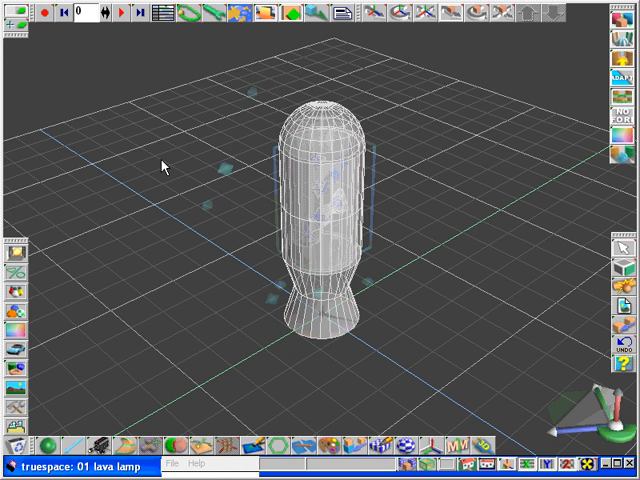
mouse_move(160, 158)
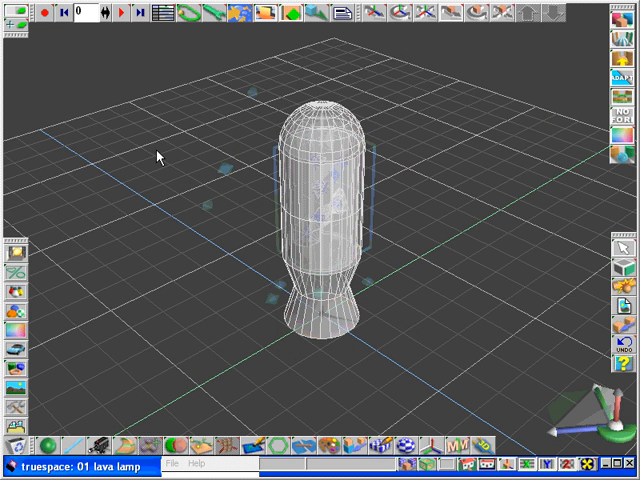
Step: Run the goop physics simulation up to frame 70, then stop it
left_click(107, 18)
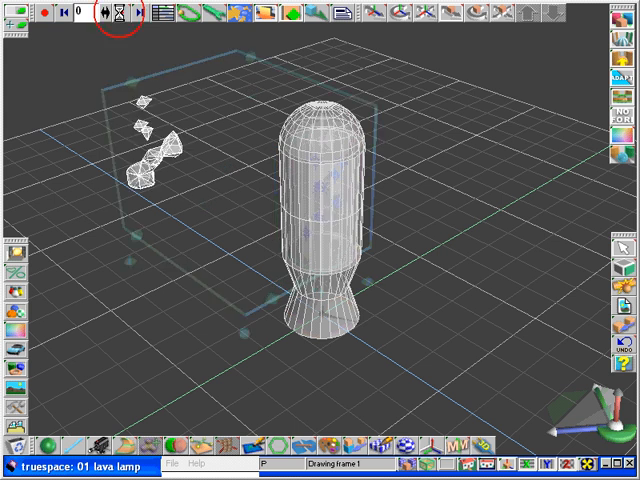
left_click(114, 15)
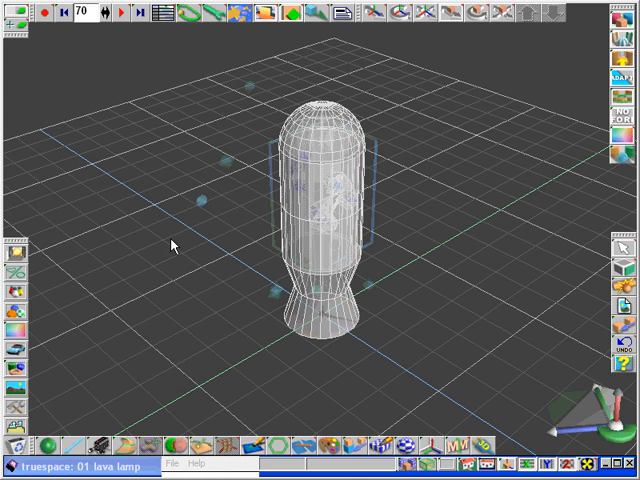
mouse_move(214, 247)
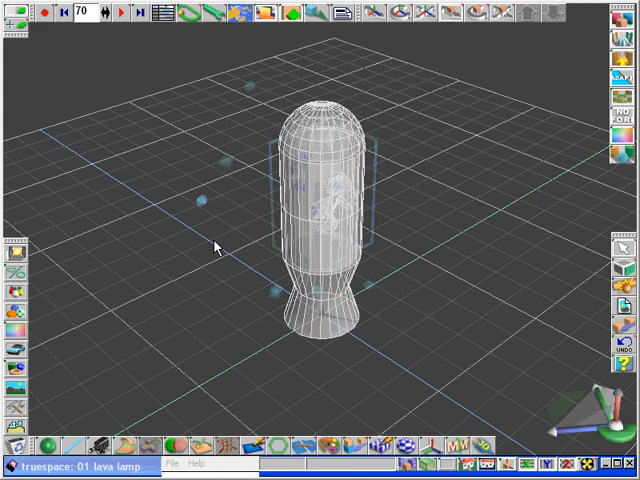
mouse_move(192, 258)
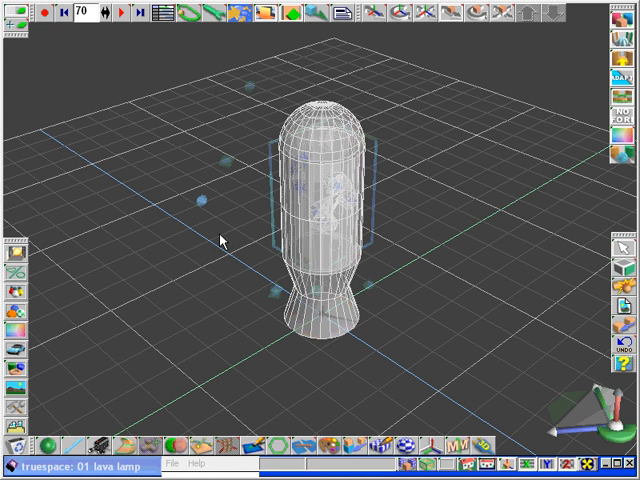
mouse_move(188, 245)
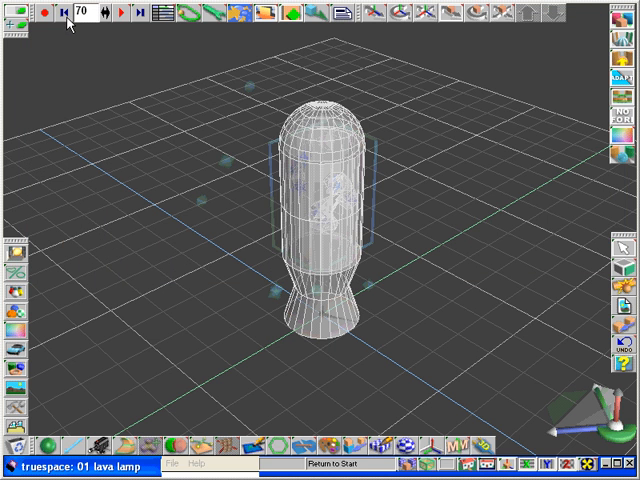
Step: Rewind, rerun the goop simulation past frame 125, stop, and rewind to frame 0
left_click(116, 17)
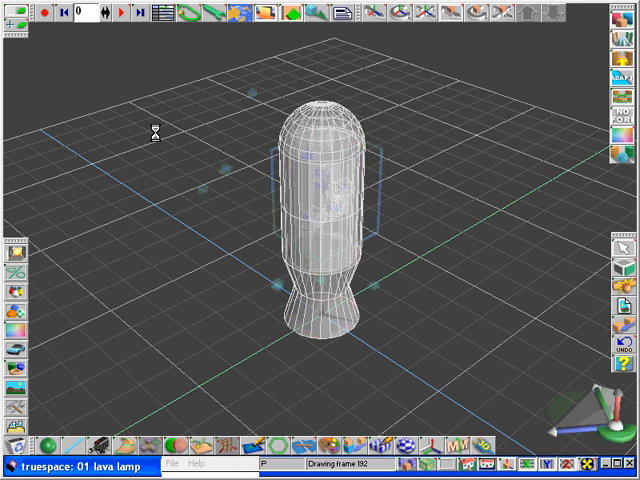
left_click(117, 20)
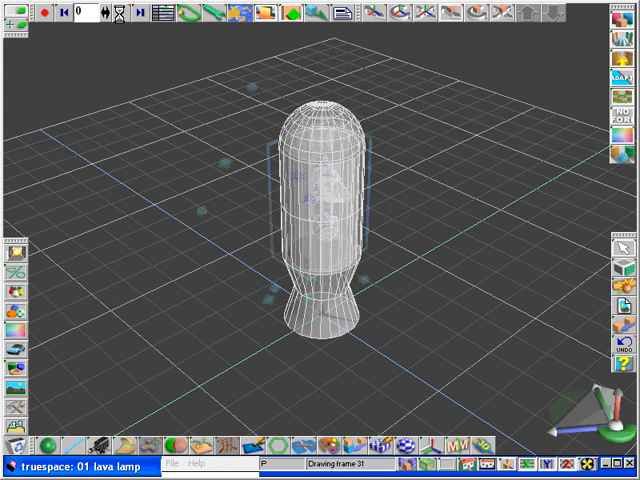
left_click(119, 17)
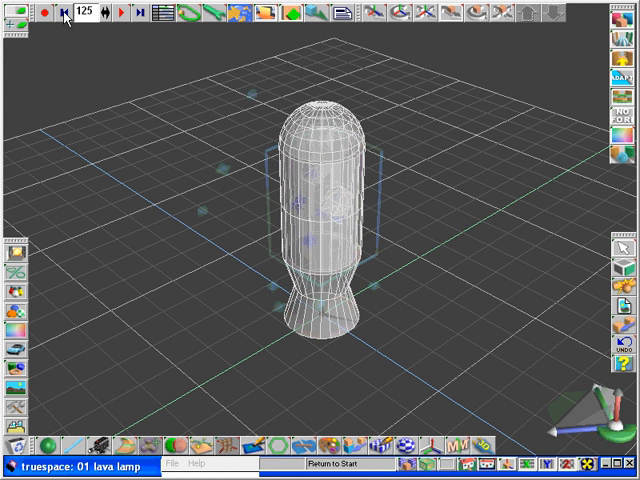
left_click(62, 18)
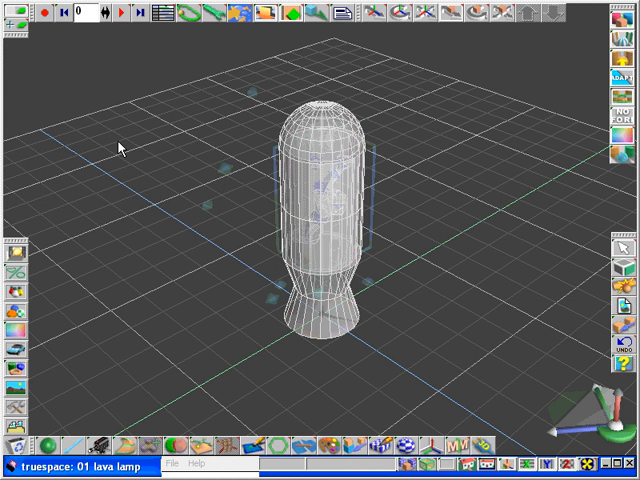